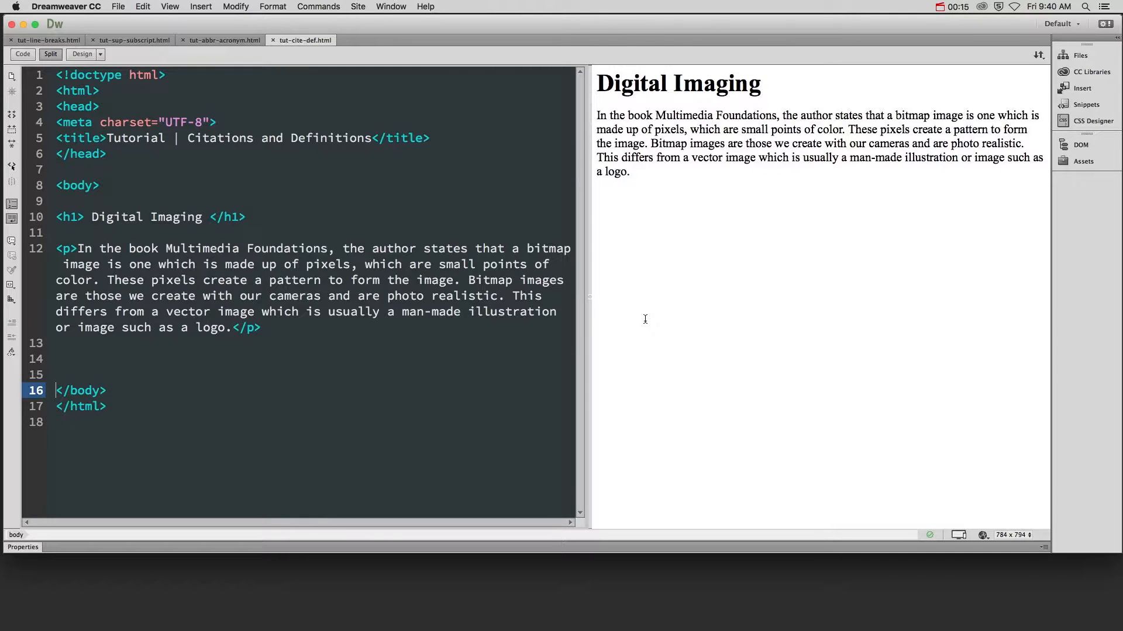
# - Wrap the book title 'Multimedia Foundations' in <cite></cite> tags in Code view
pyautogui.click(632, 171)
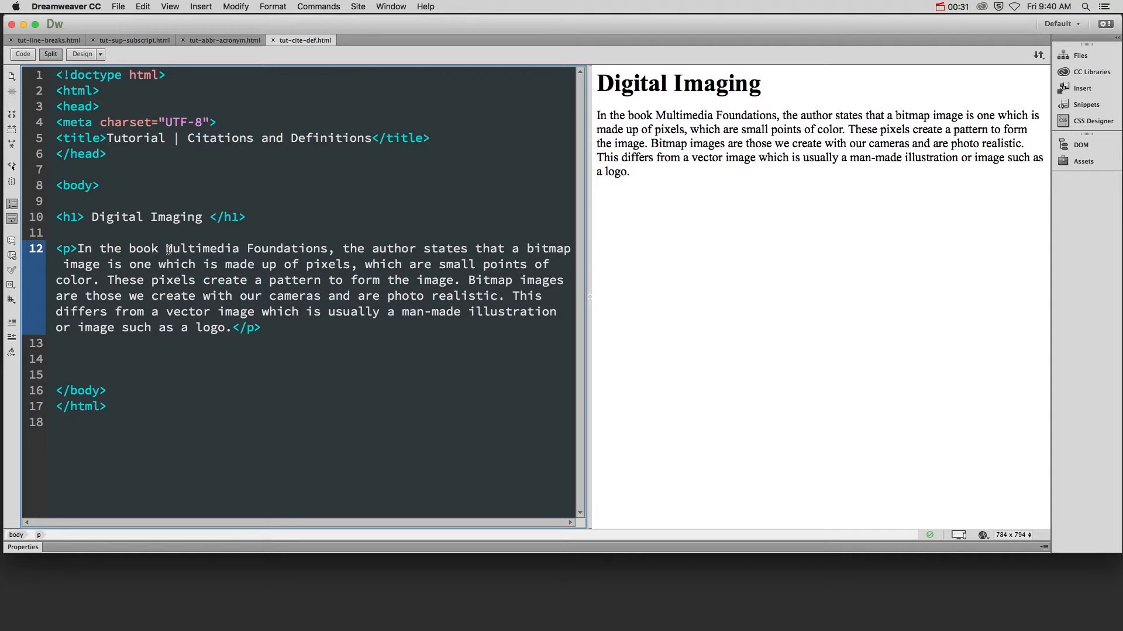
pyautogui.write('<cite>')
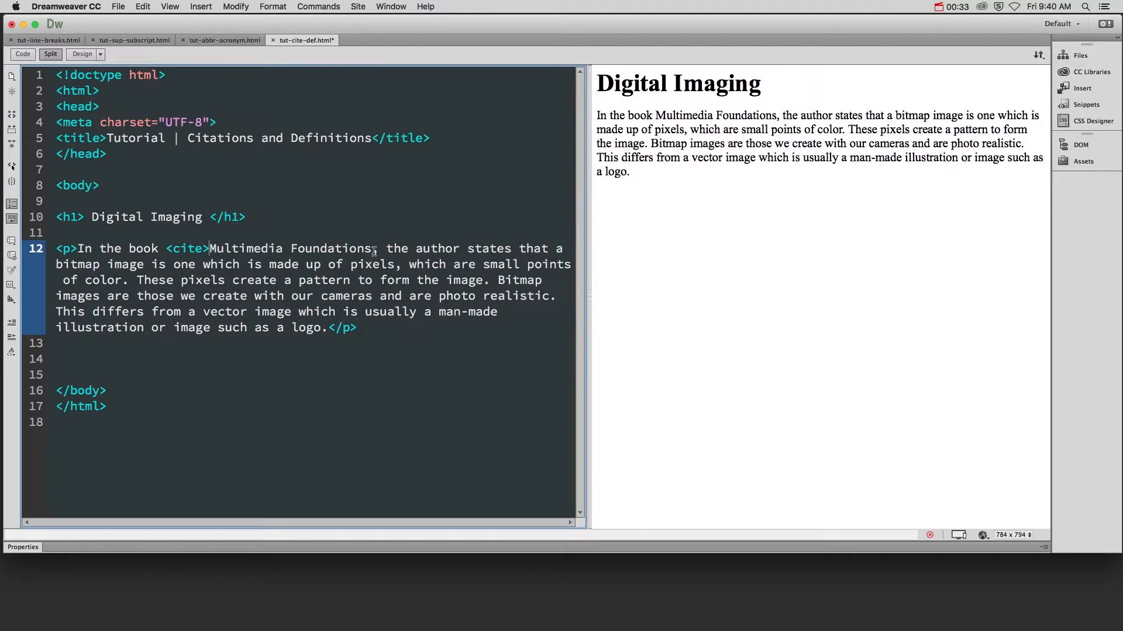
pyautogui.write('</cite>')
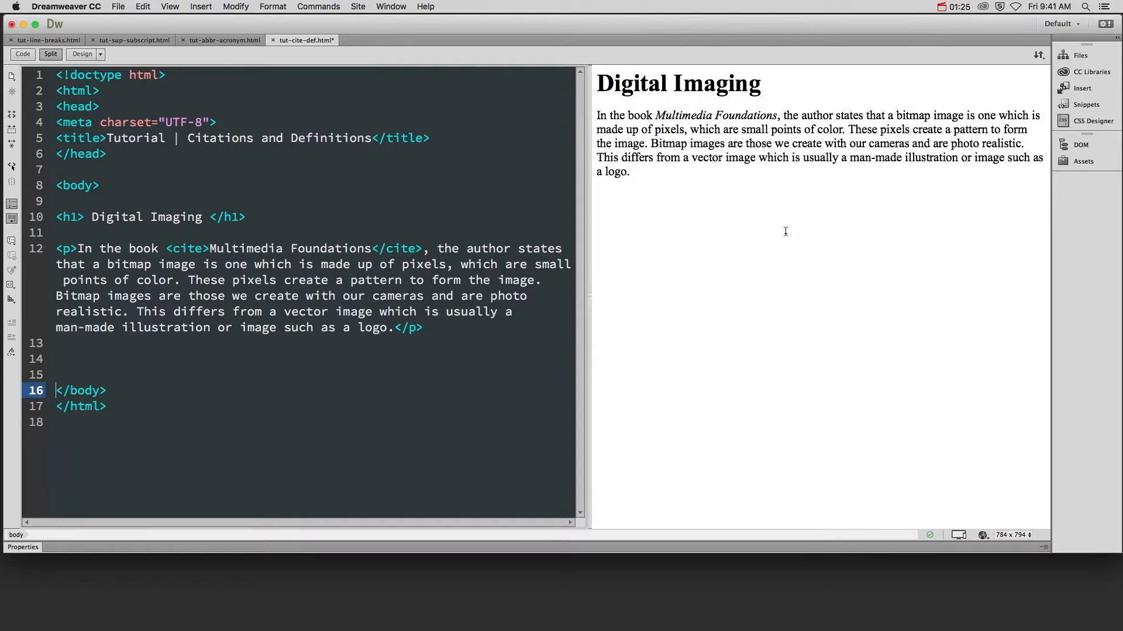
pyautogui.click(632, 171)
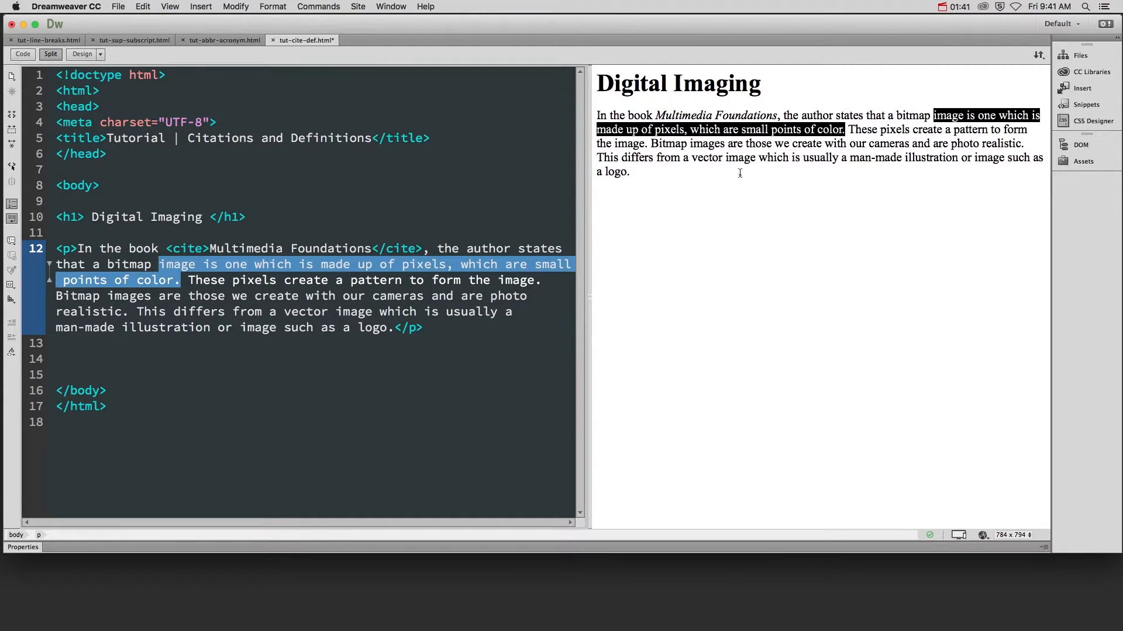
pyautogui.click(106, 265)
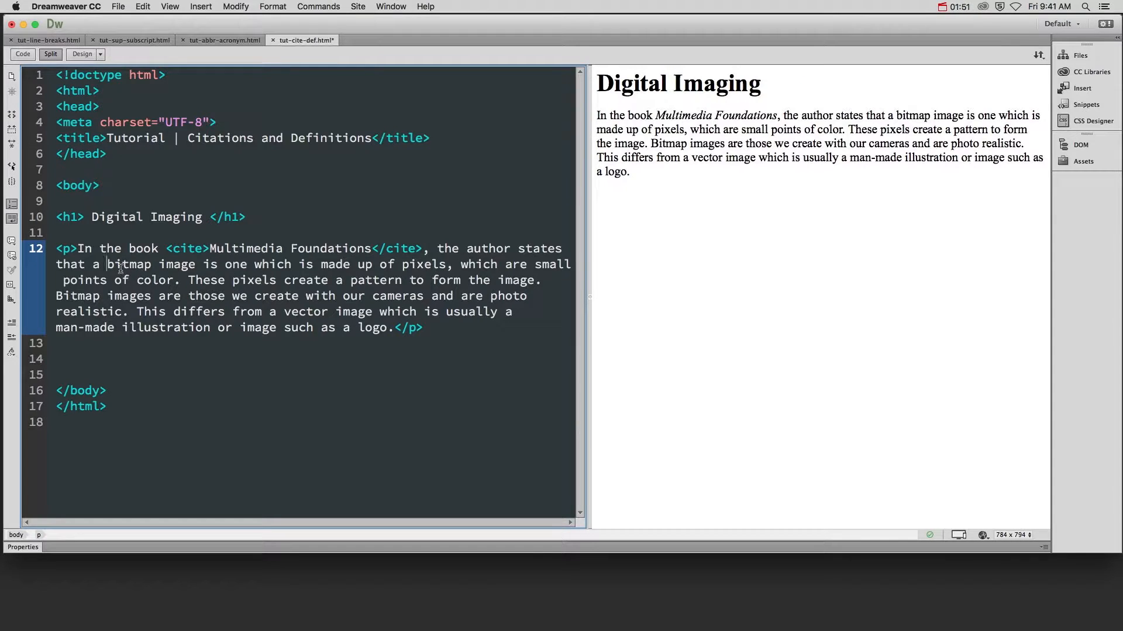
# - Enclose the word 'bitmap' in <dfn></dfn> tags, leaving the cursor before 'vector'
pyautogui.write('<dfn>')
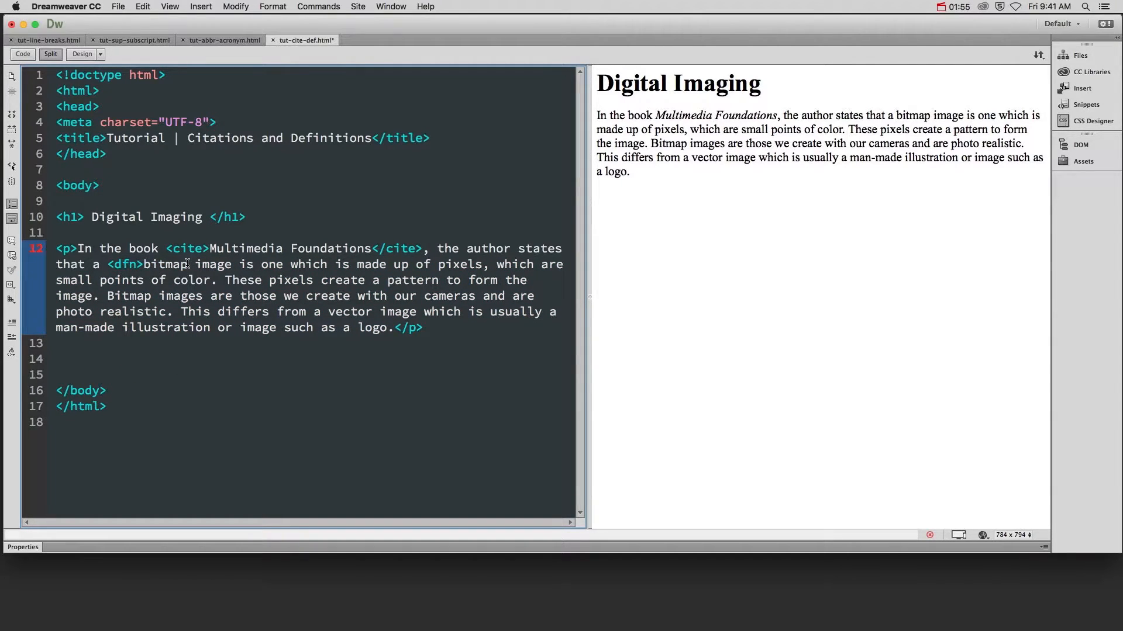
pyautogui.write('</dfn>')
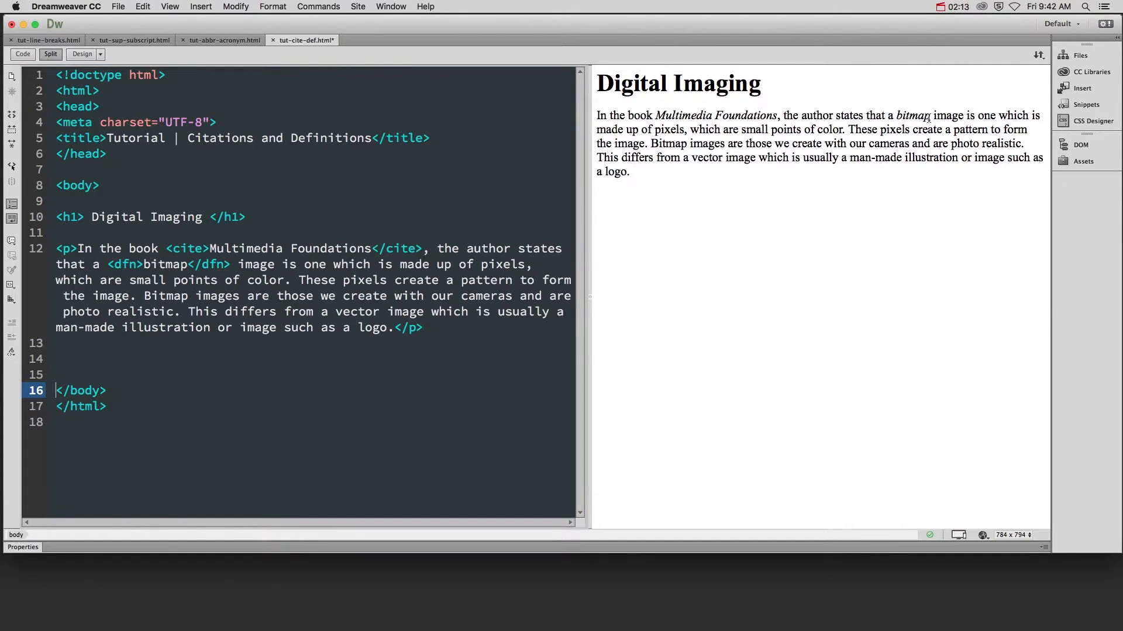
pyautogui.click(631, 170)
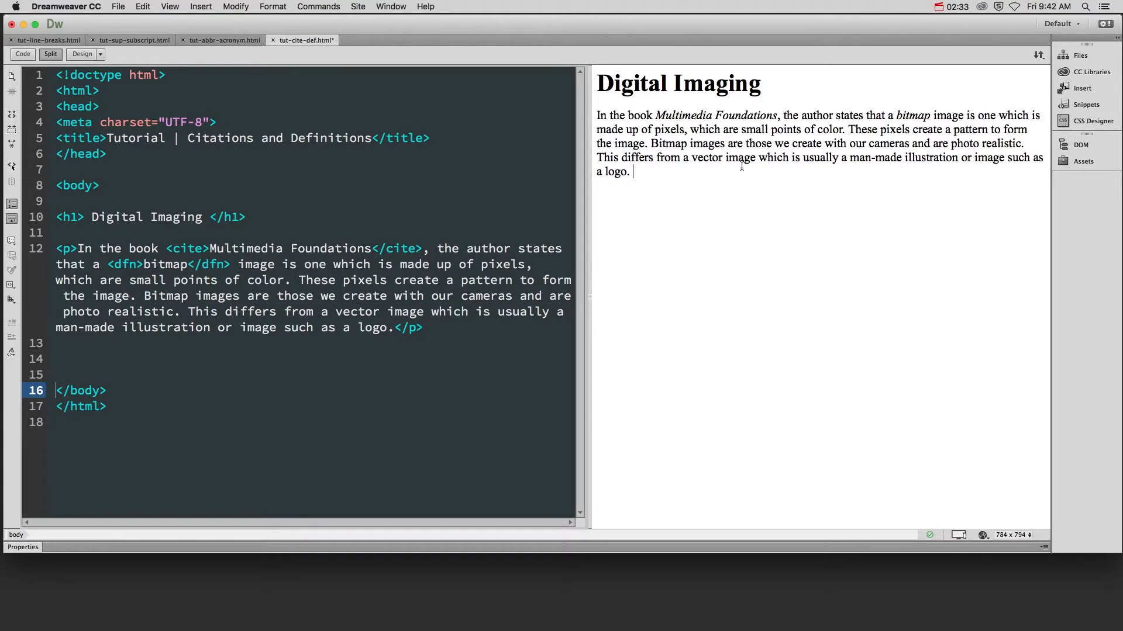
pyautogui.moveTo(782, 157)
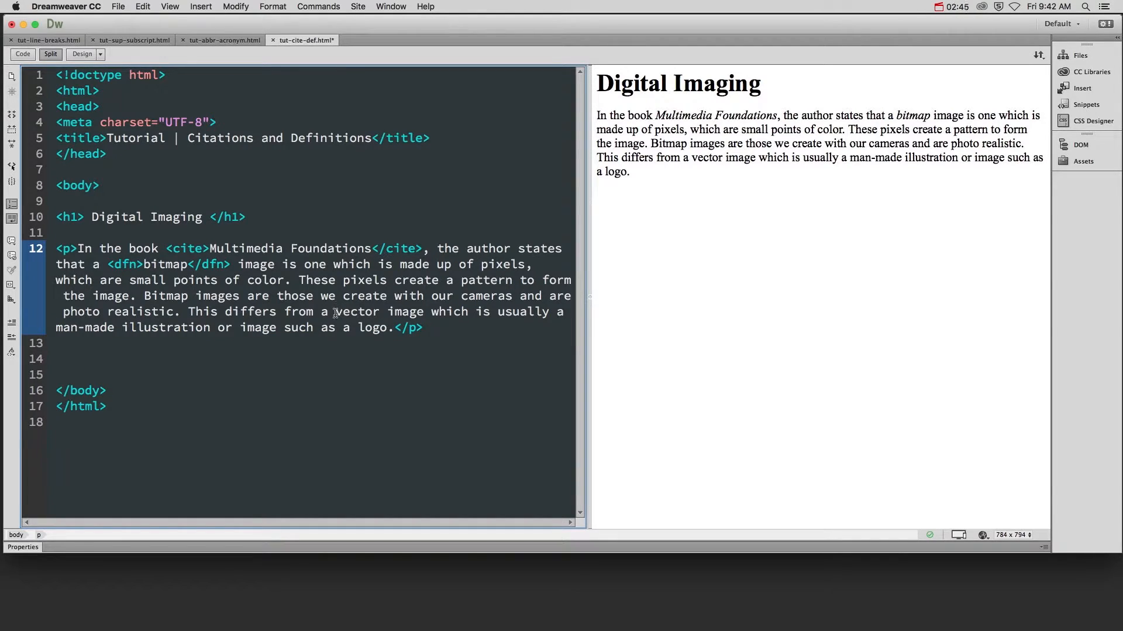
# - Enclose 'vector' in dfn tags and add an empty title attribute to the opening tag
pyautogui.write('<dfn>')
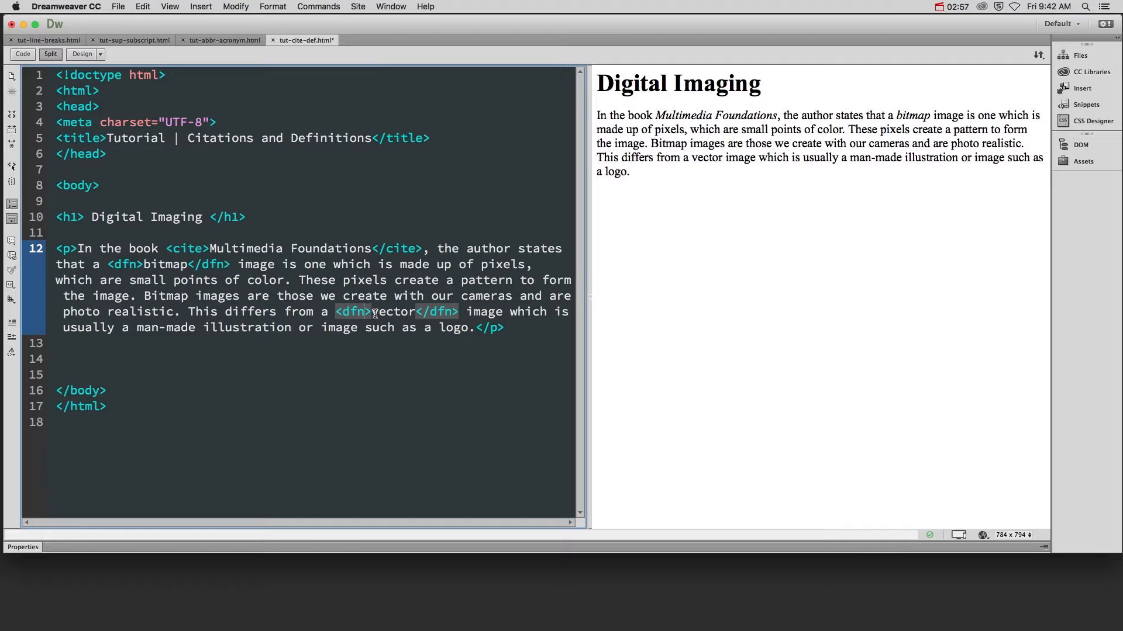
pyautogui.write('title="')
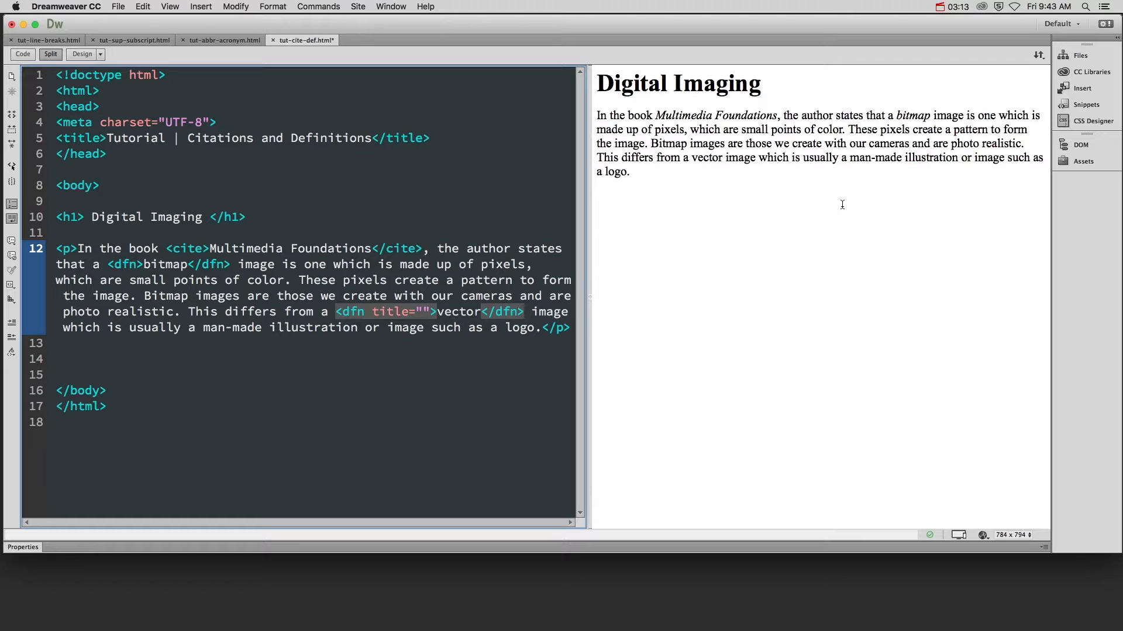
# - Set vector's title to 'Illustration of image made up of mathematical lines and points' and preview in Chrome
pyautogui.write('Illustration of image made up of mathematical lines and points')
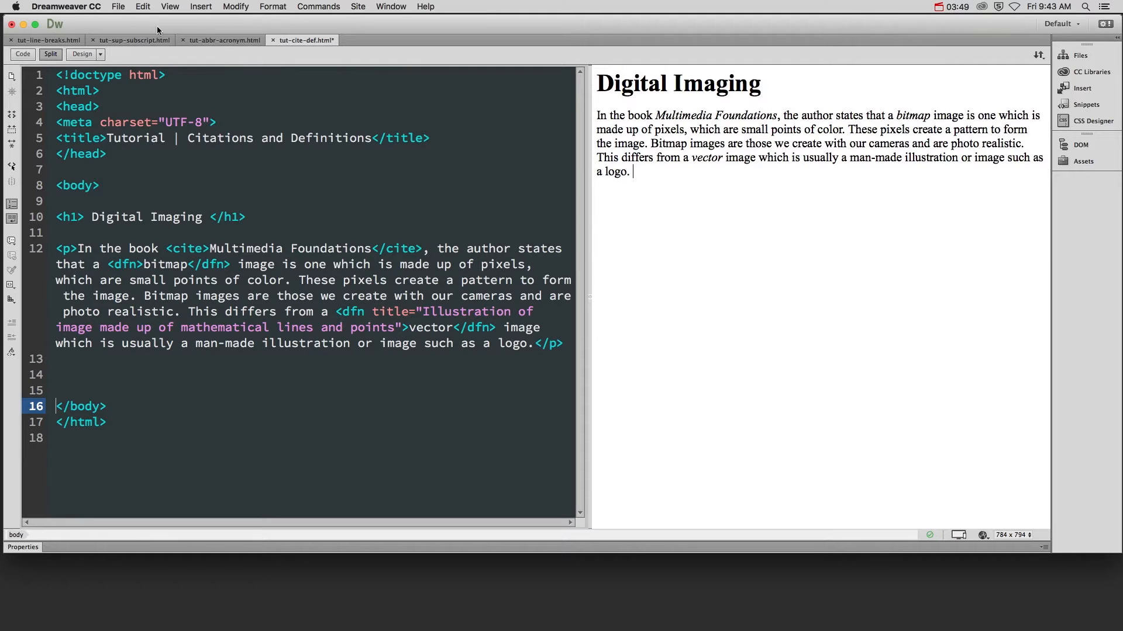
pyautogui.click(118, 7)
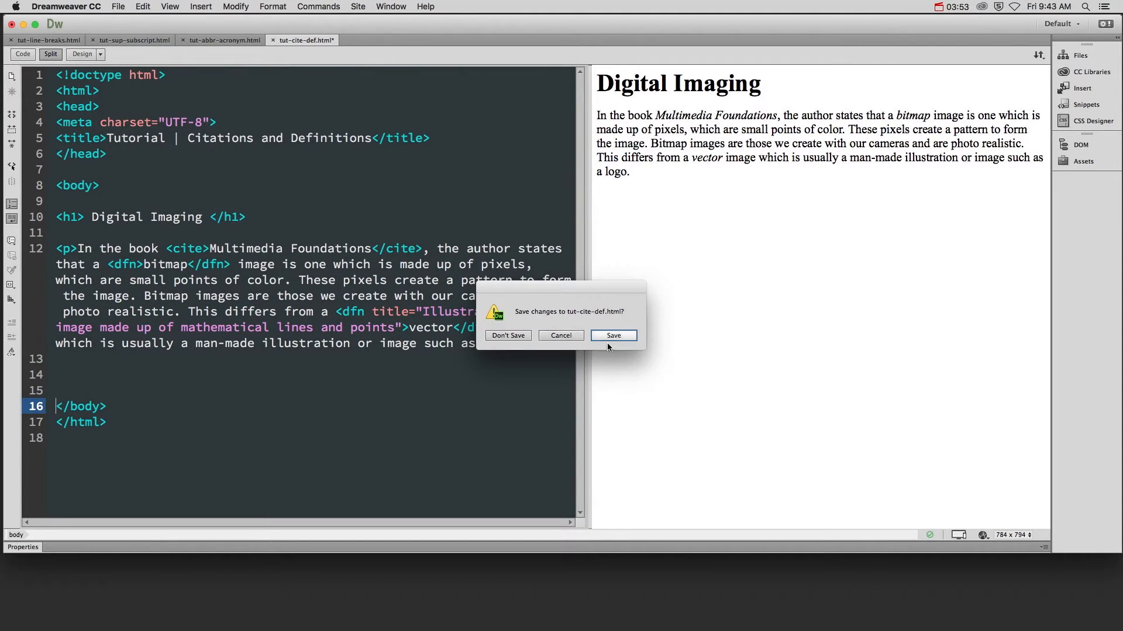
# - Save the changes so the Digital Imaging page opens in Chrome
pyautogui.click(614, 335)
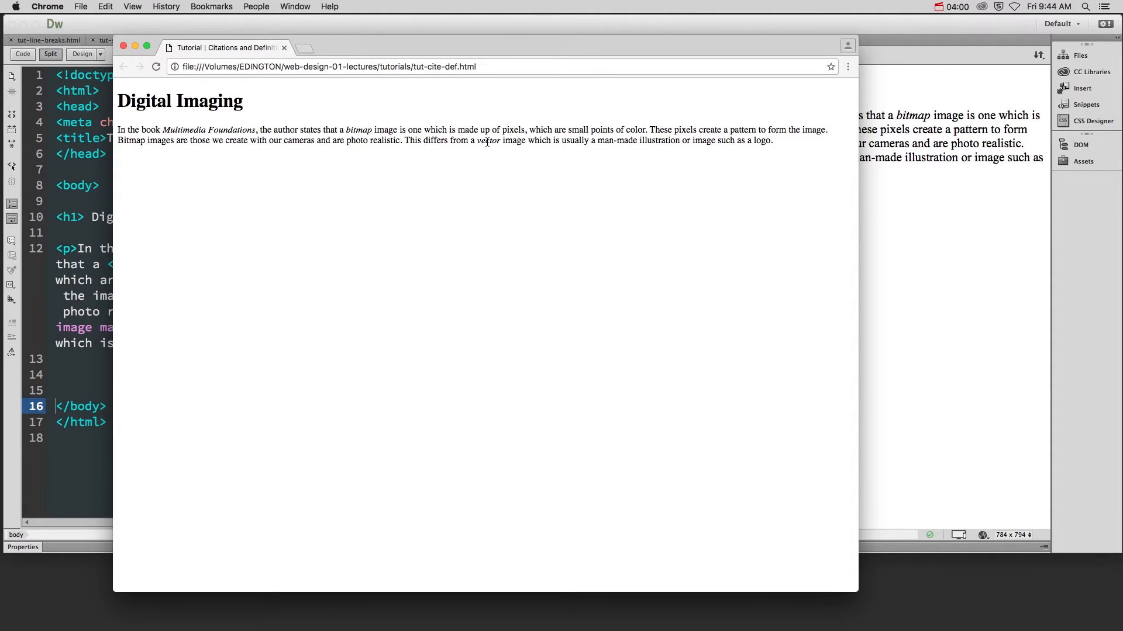
pyautogui.moveTo(488, 142)
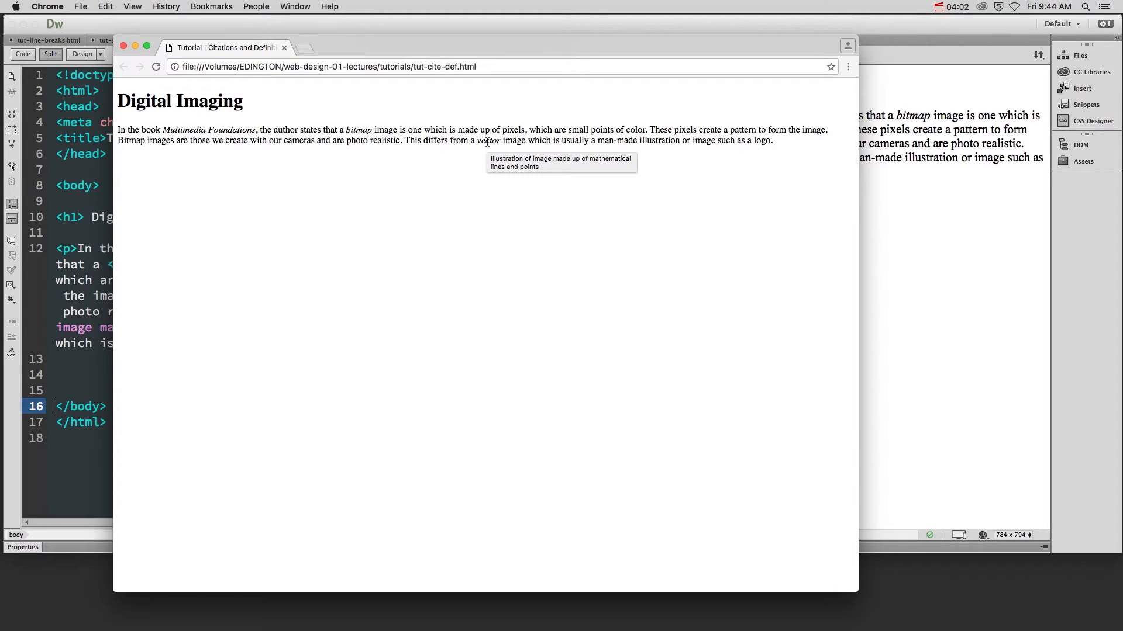